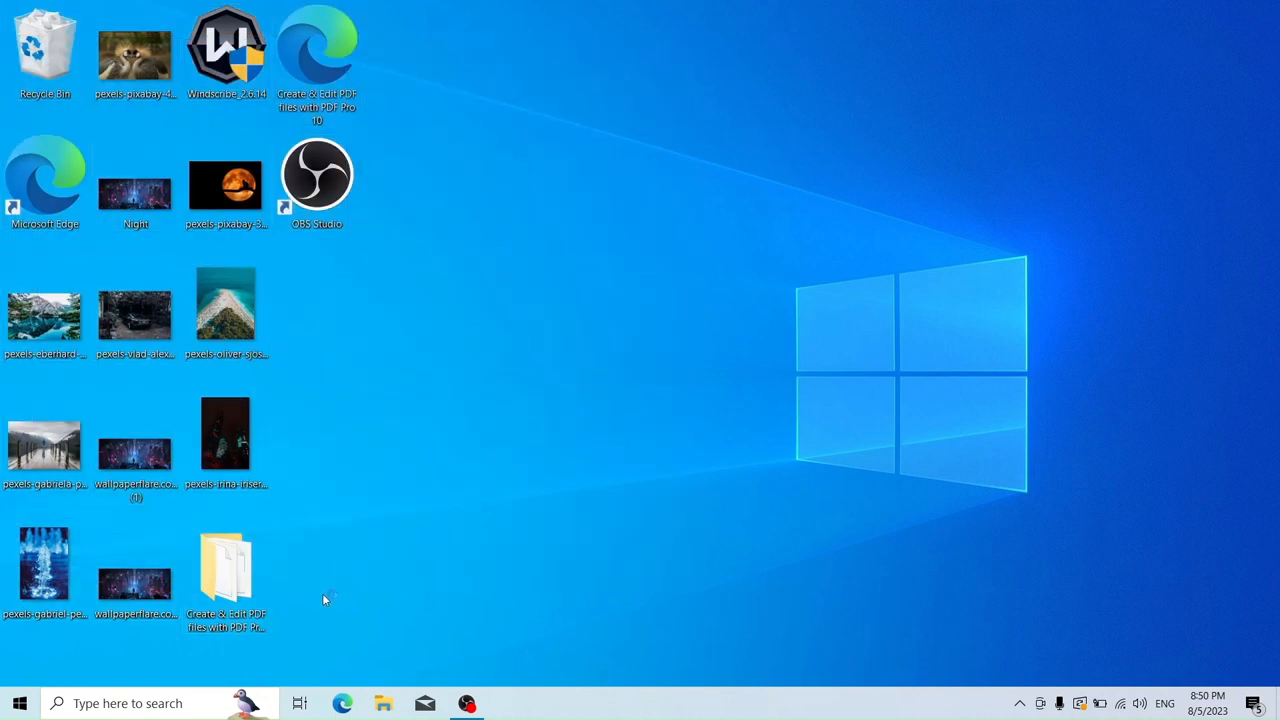
pyautogui.moveTo(0, 533)
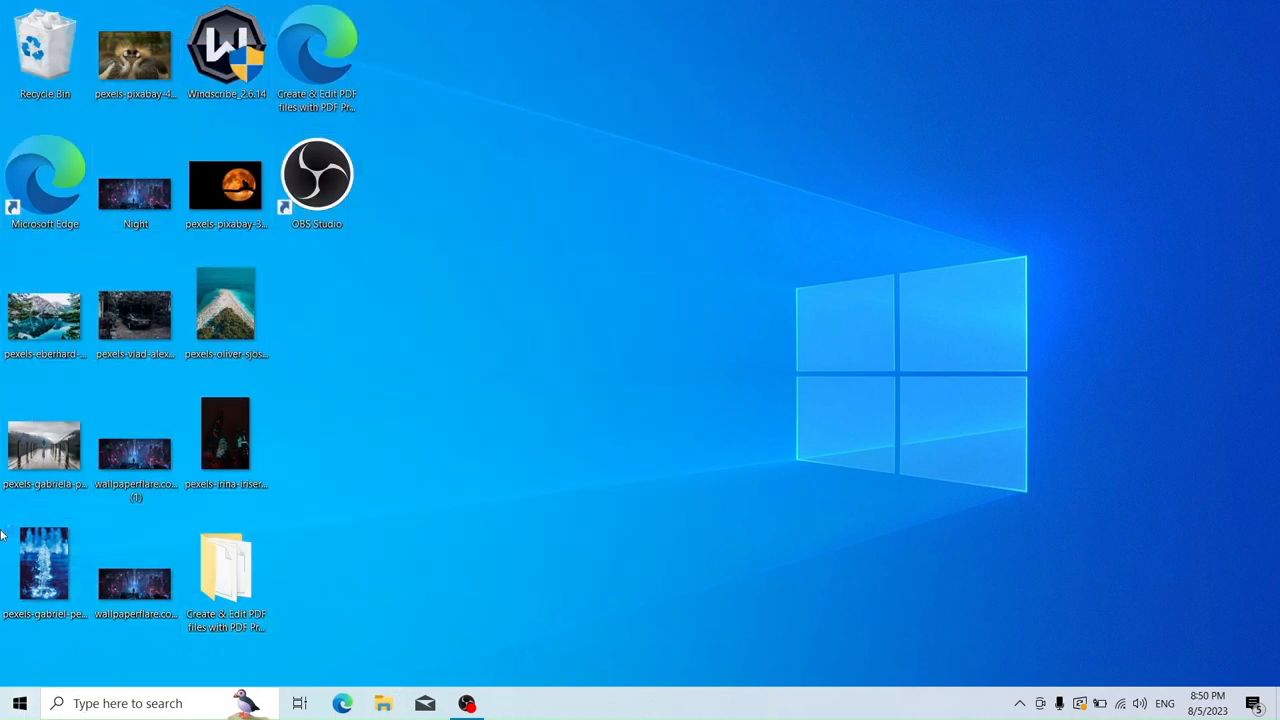
# Step: Lock the computer from the Start menu's account options to show the lock screen
pyautogui.click(19, 703)
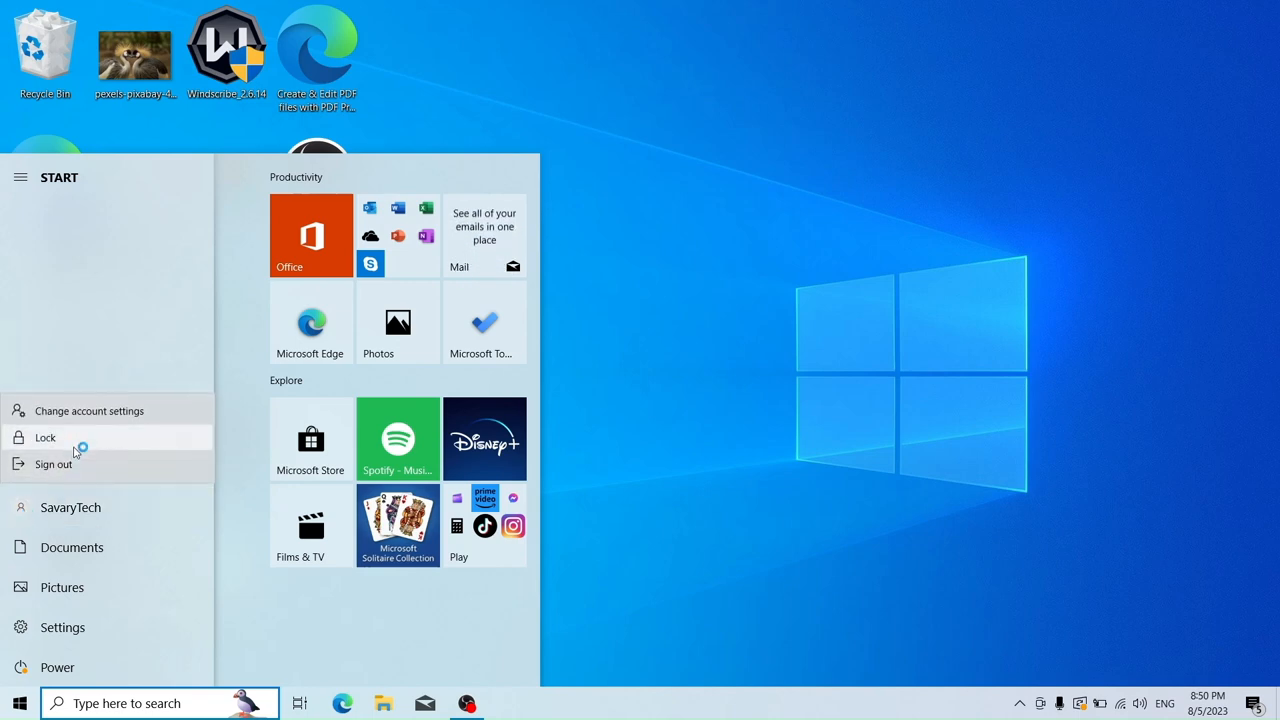
pyautogui.click(45, 437)
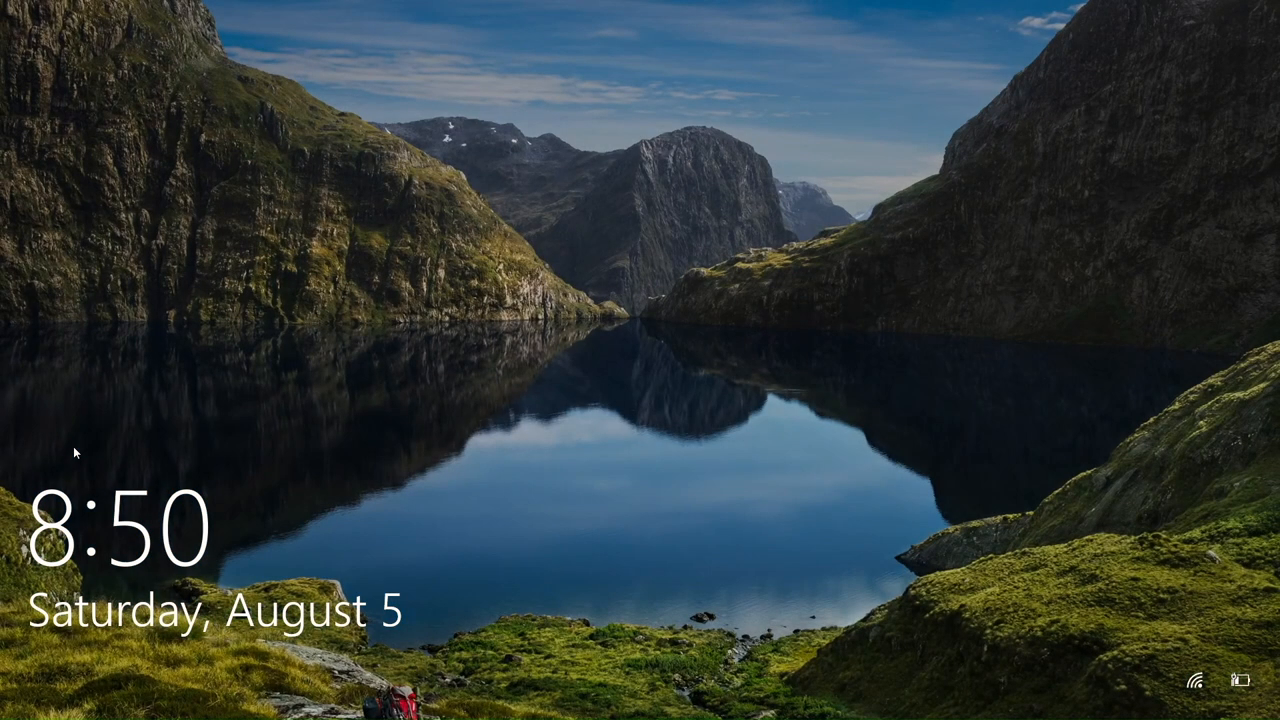